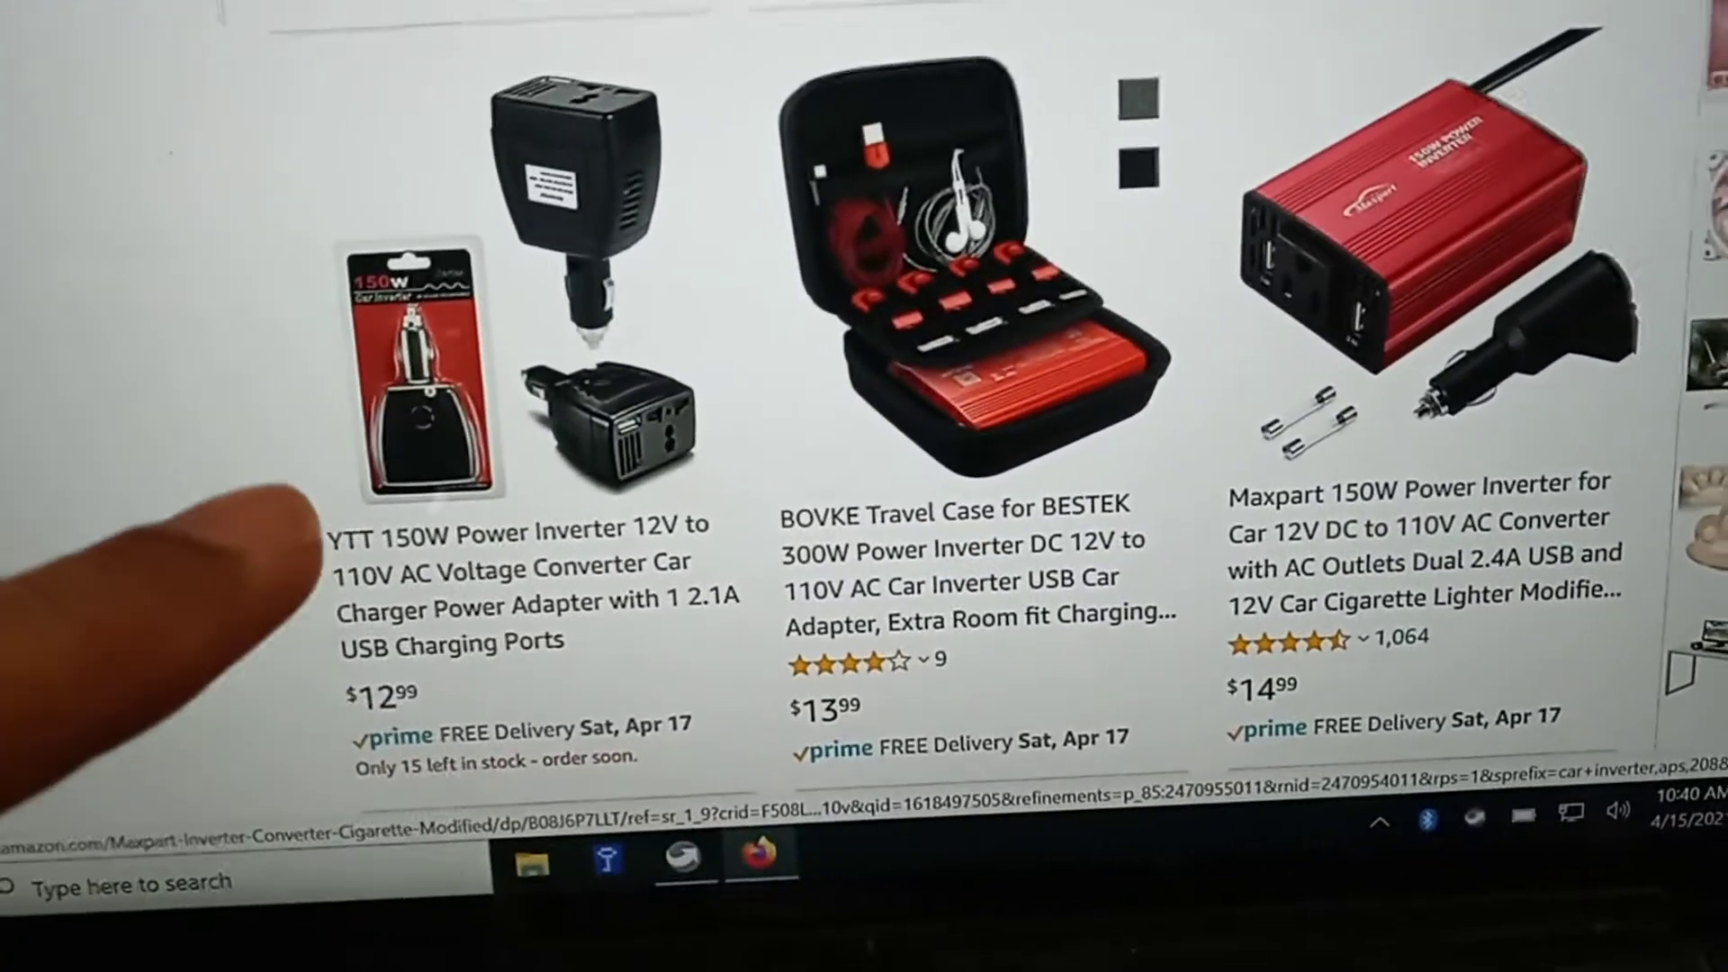
scroll(down, 3)
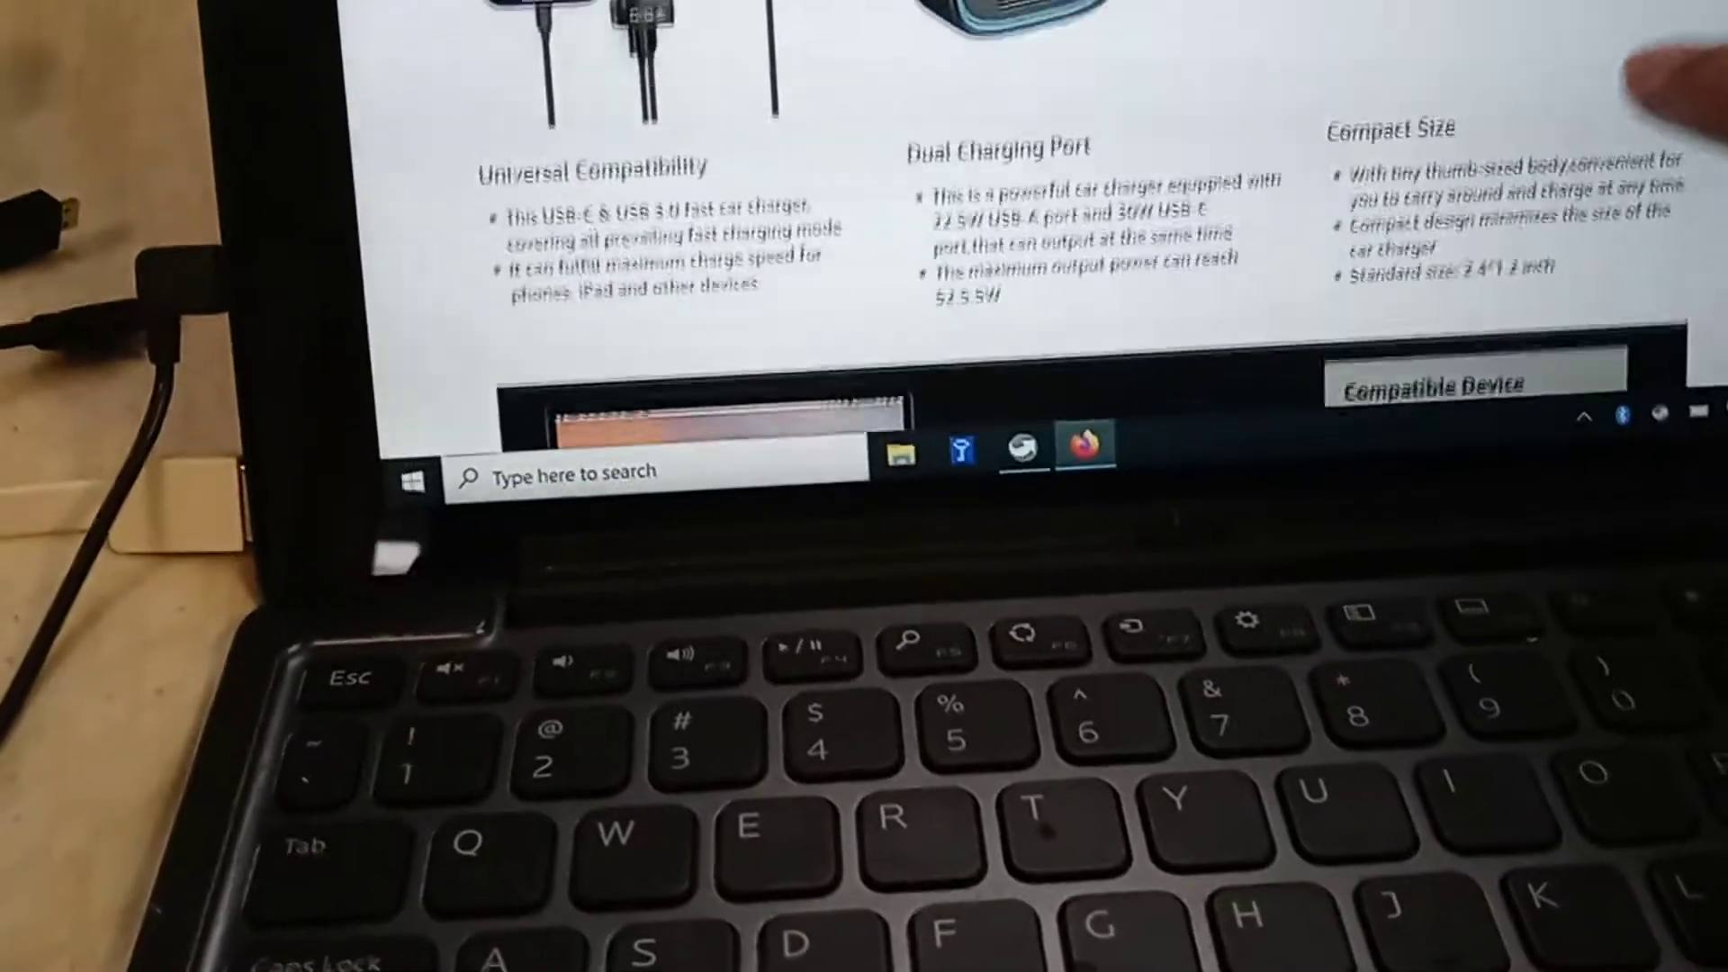
scroll(down, 3)
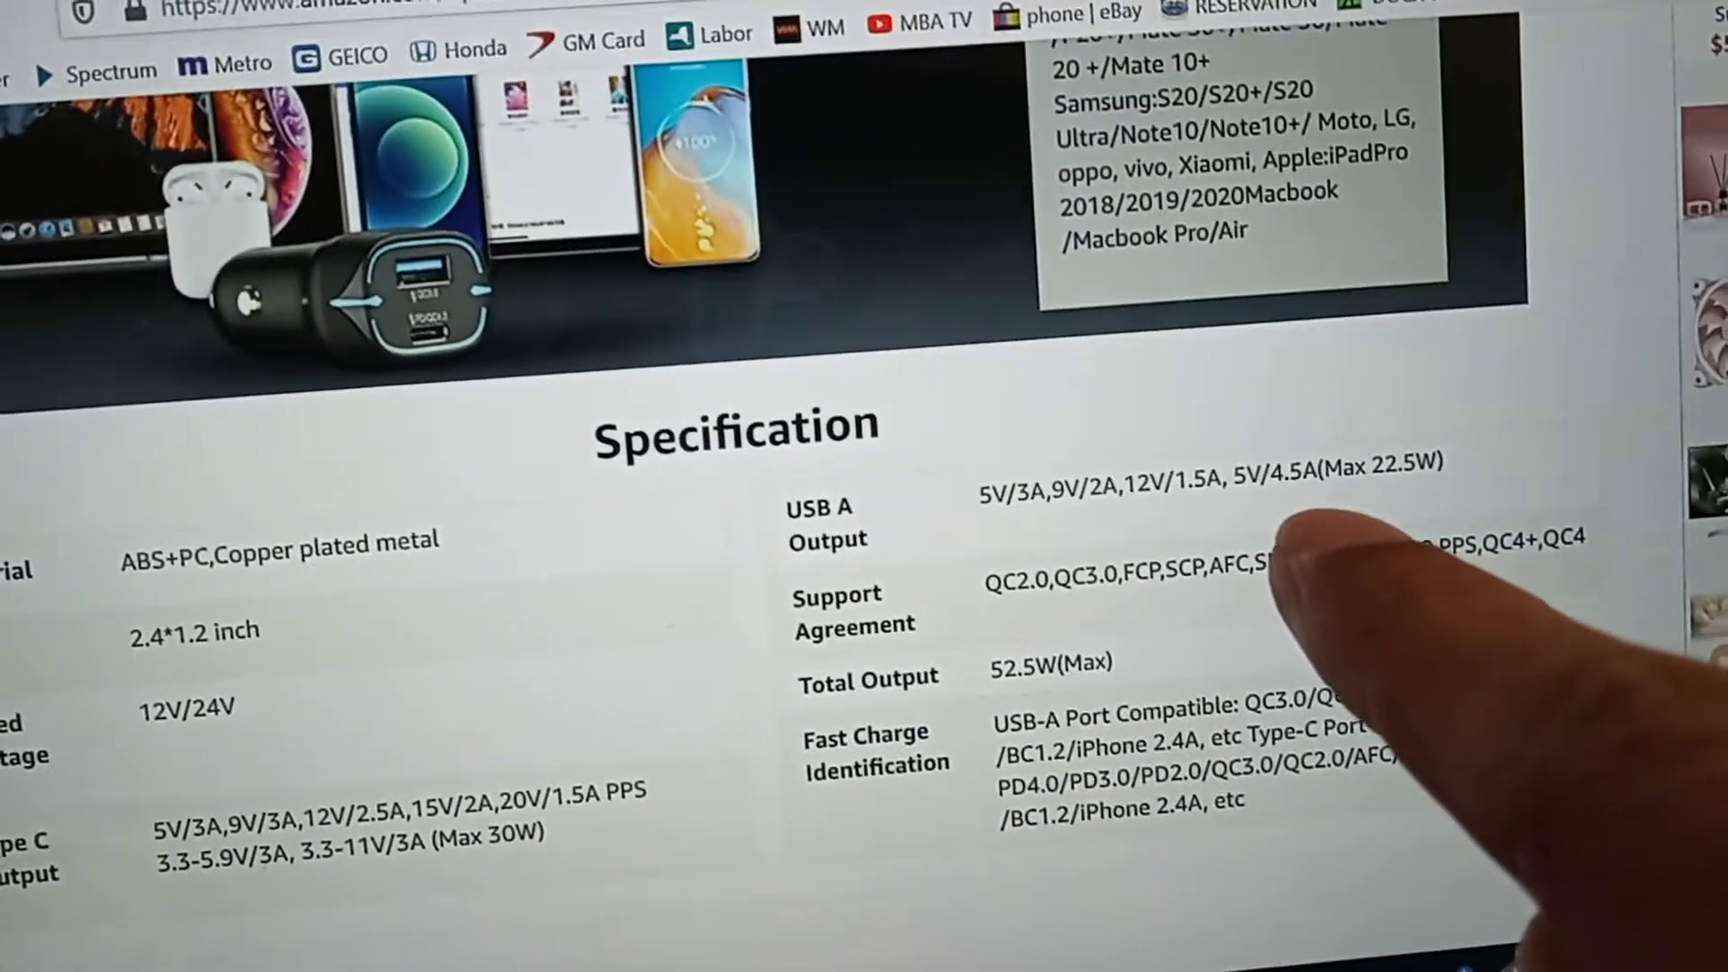
scroll(down, 3)
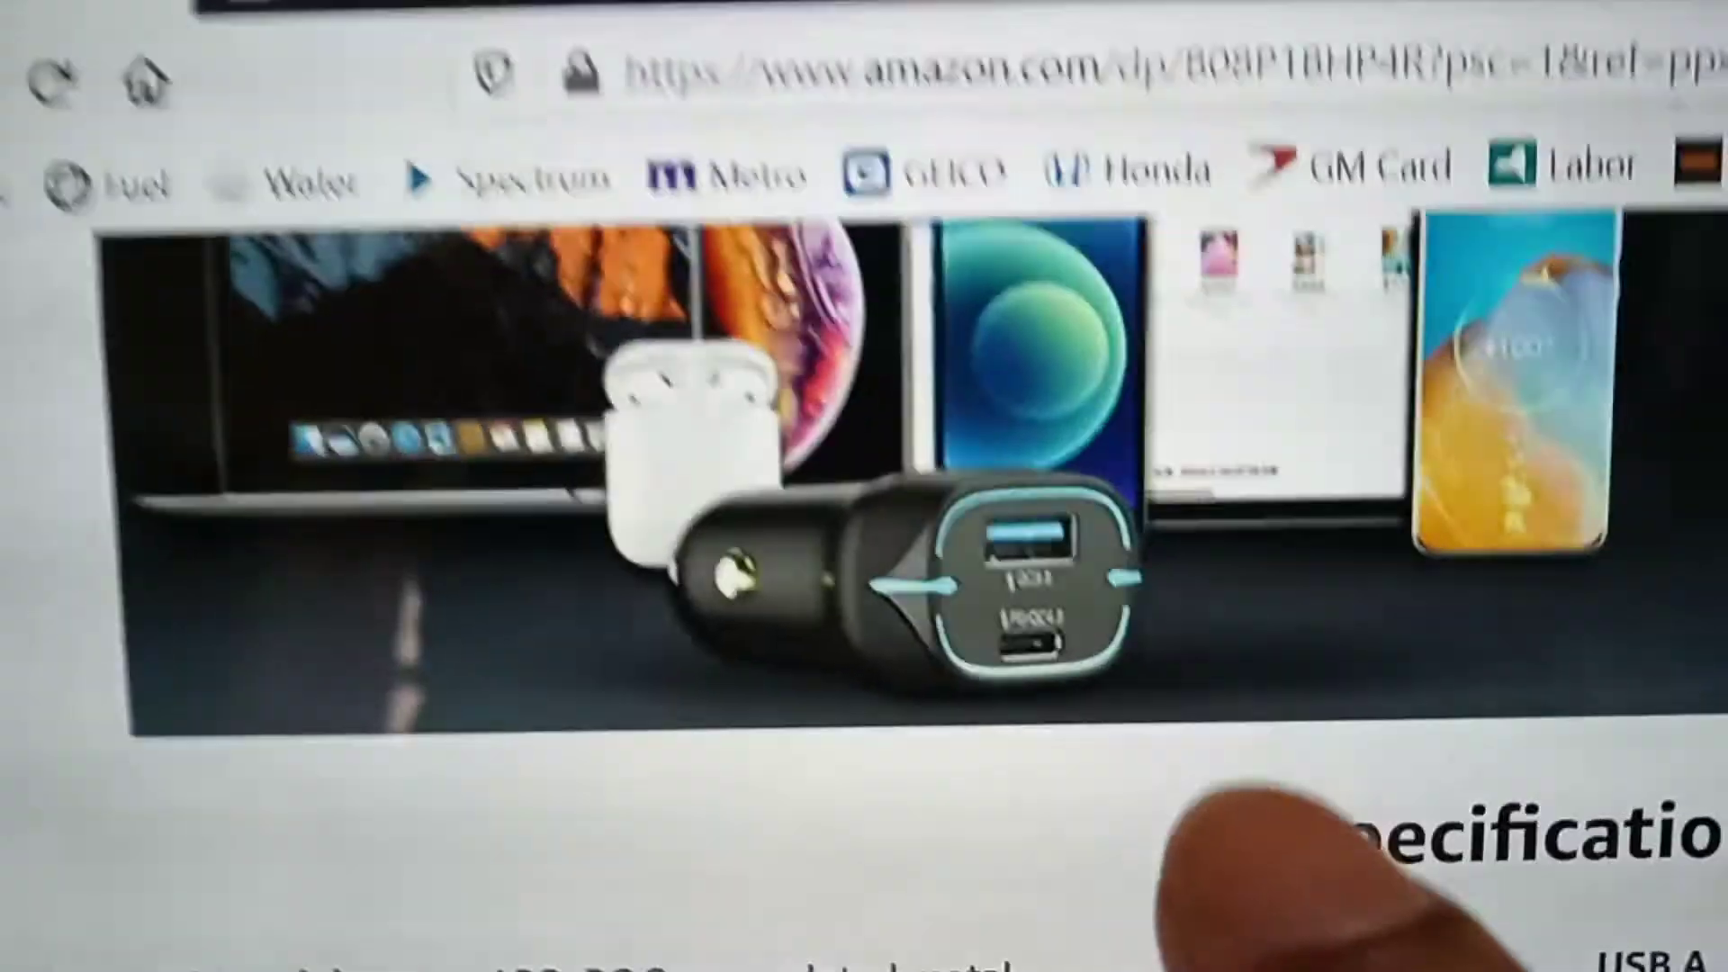
scroll(down, 3)
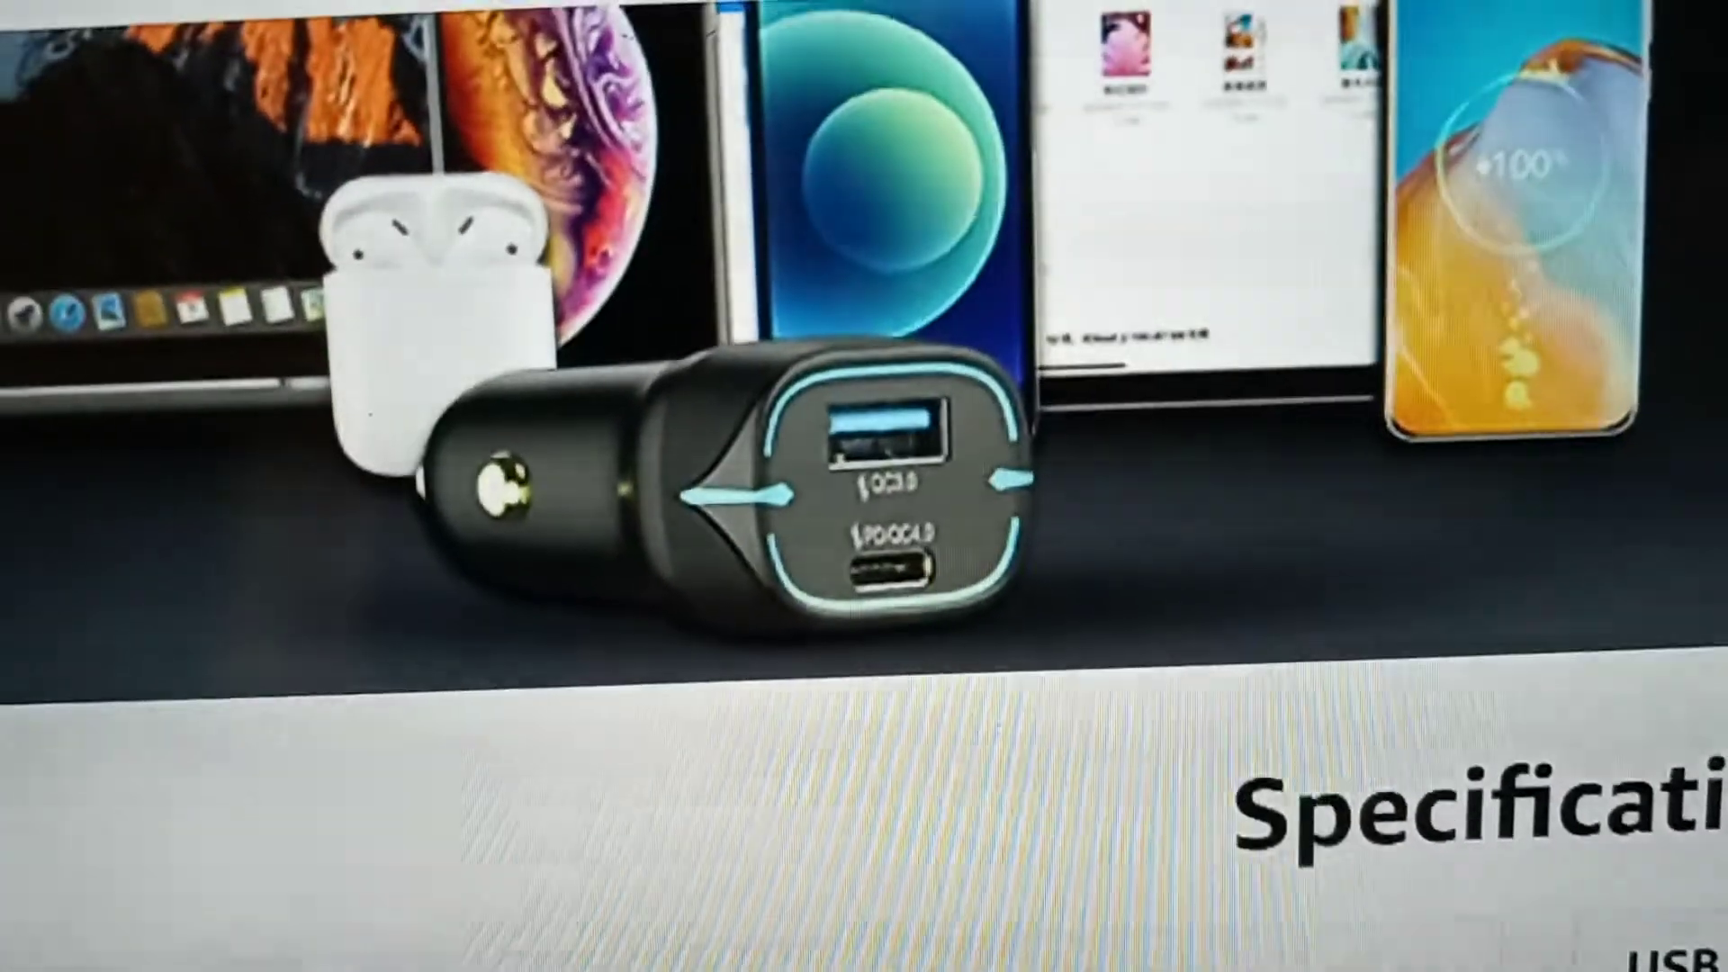